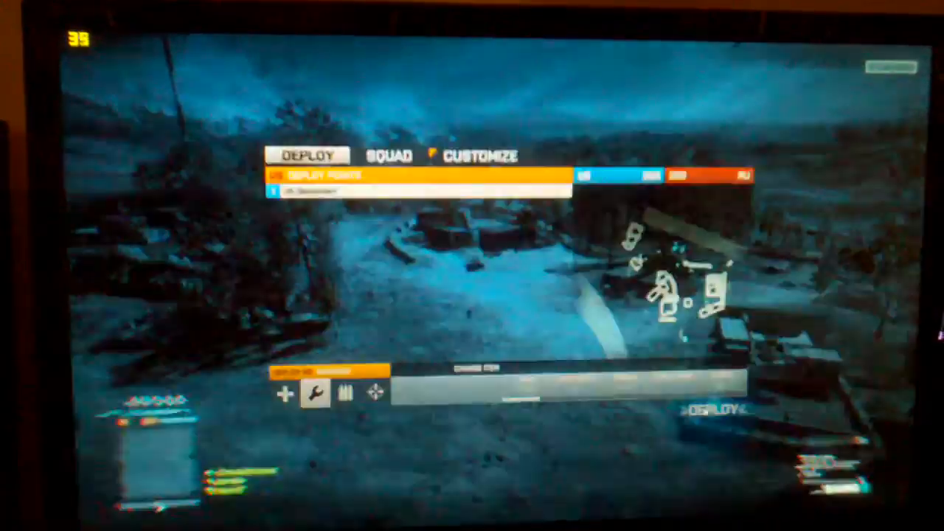
Deploy into the match with the current loadout, spawning on foot with the rifle.
{"action": "left_click", "coordinate": [714, 409]}
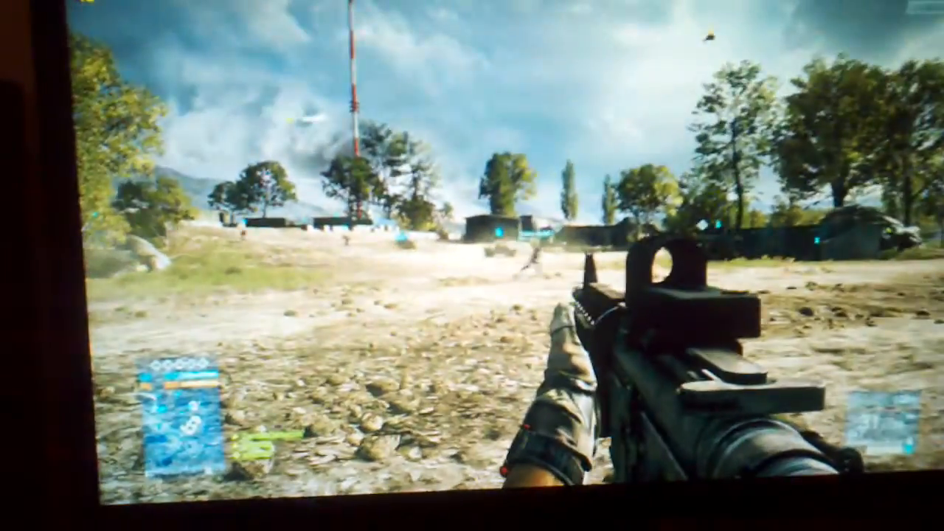